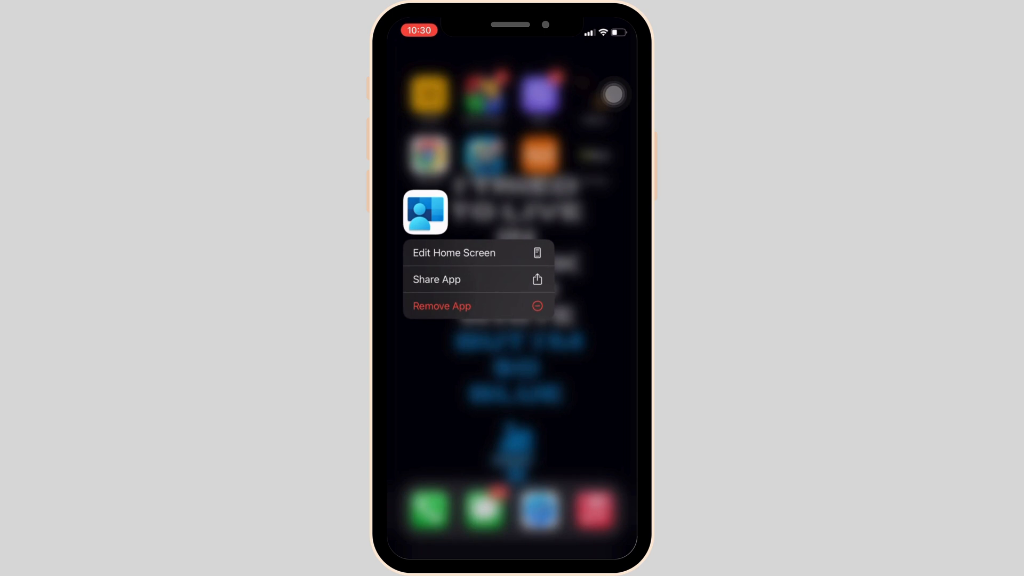
- Cancel removing Comp Portal from the home screen, then swipe over and launch Settings
left_click(442, 305)
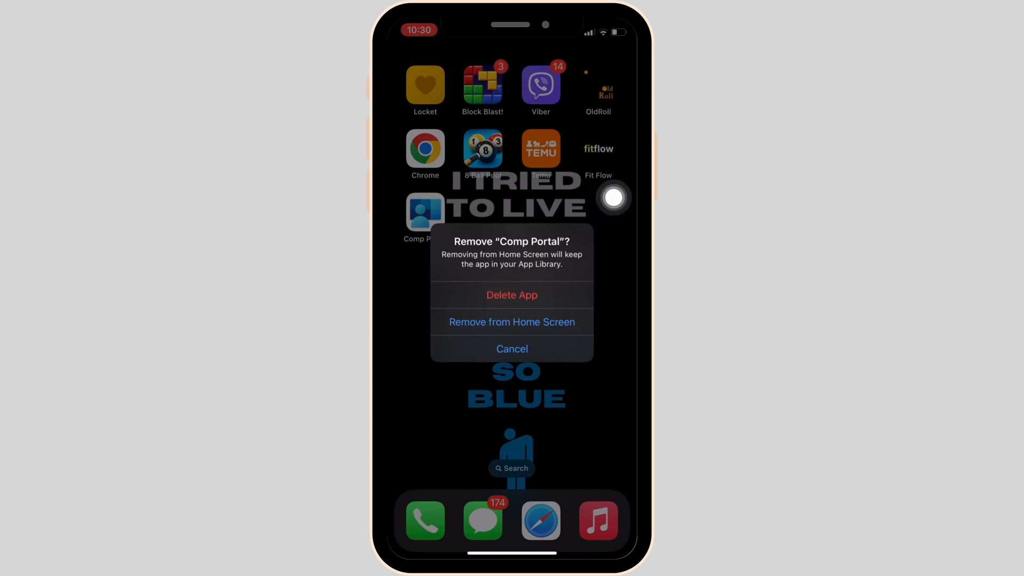
left_click(512, 349)
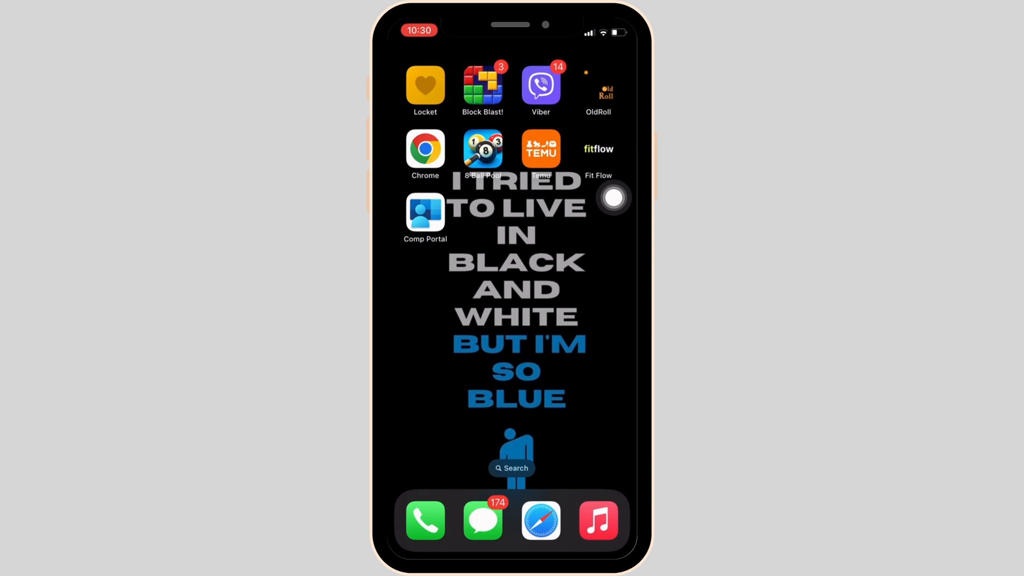
scroll("left", 3)
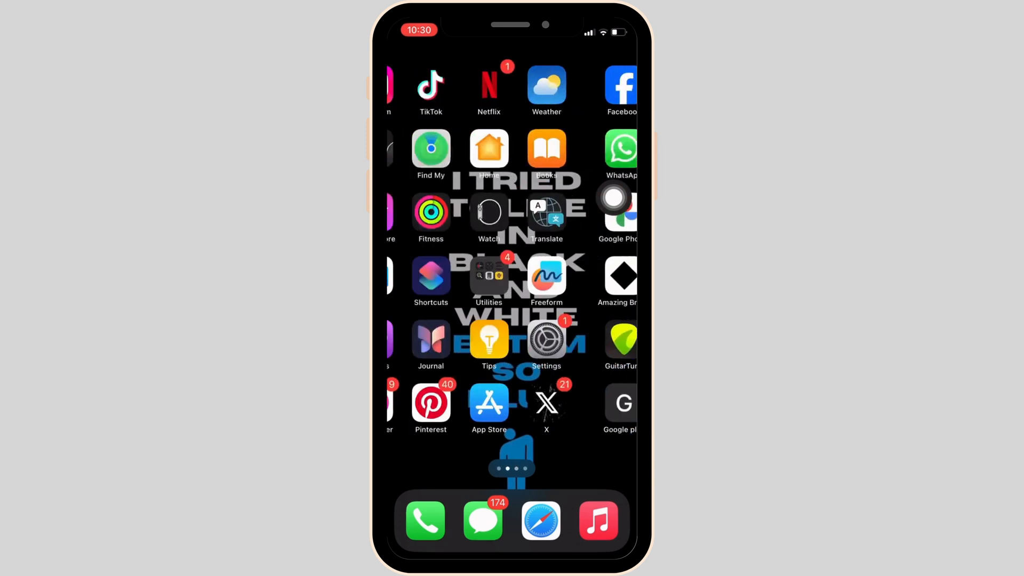
left_click(547, 337)
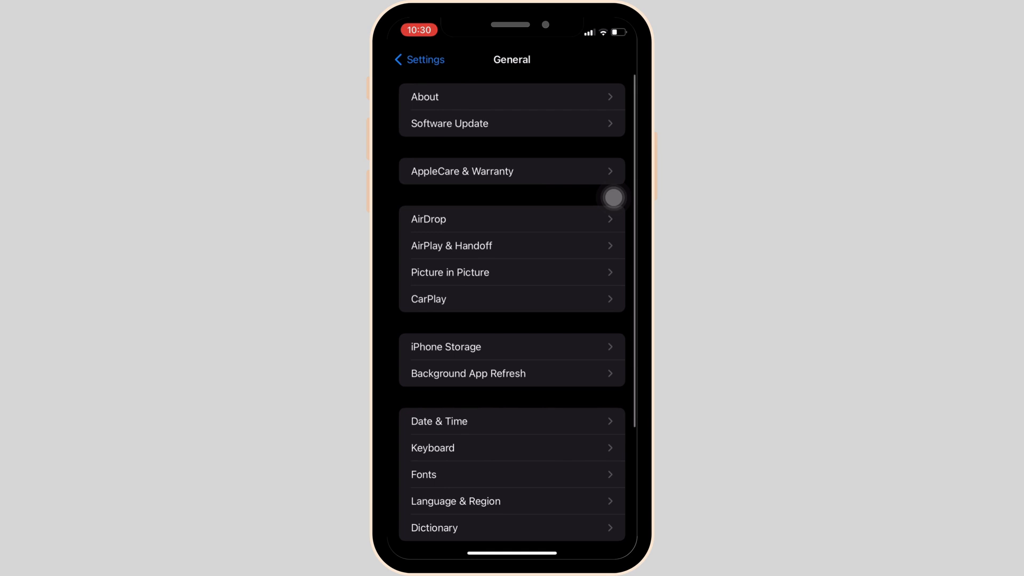
- Go to iPhone Storage and scroll the app list down to Comp Portal
left_click(446, 347)
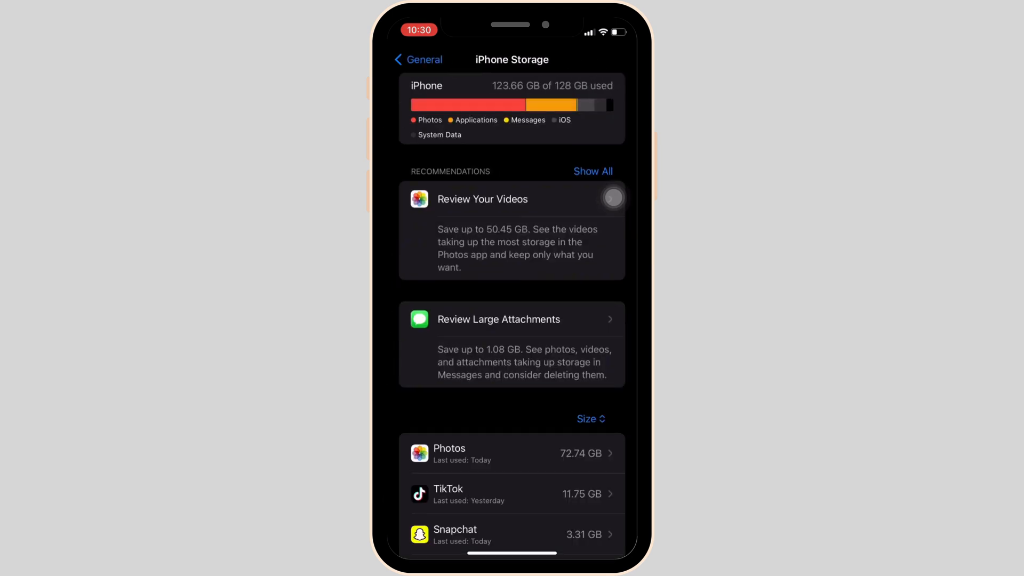
scroll("down", 3)
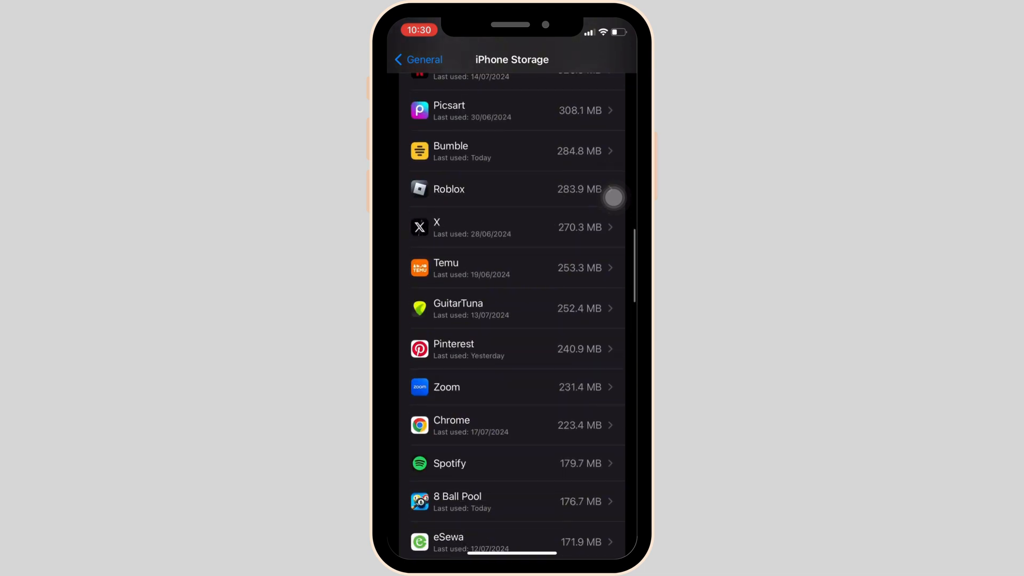
scroll("down", 3)
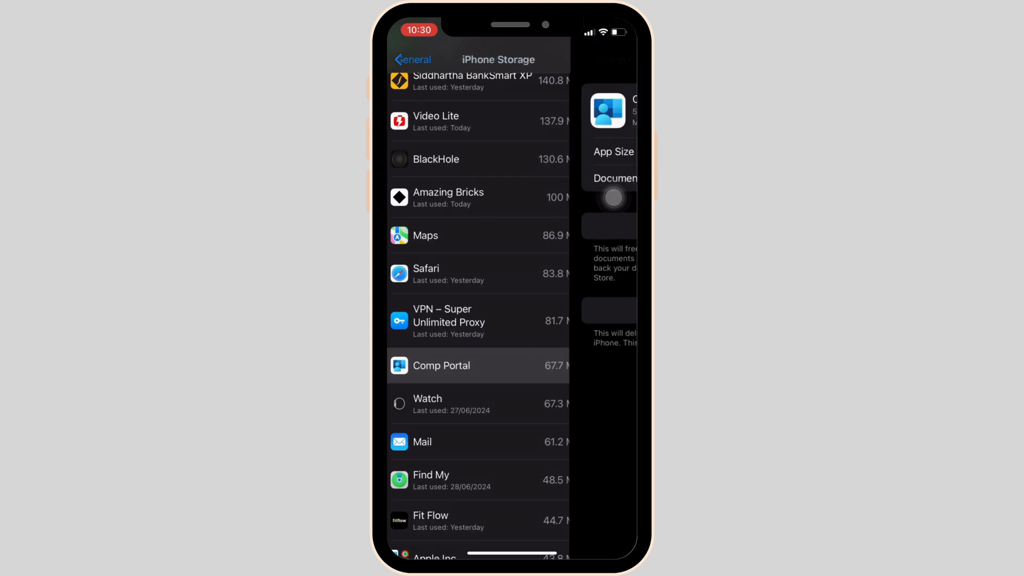
- Select Comp Portal in iPhone Storage and choose Delete App
left_click(441, 365)
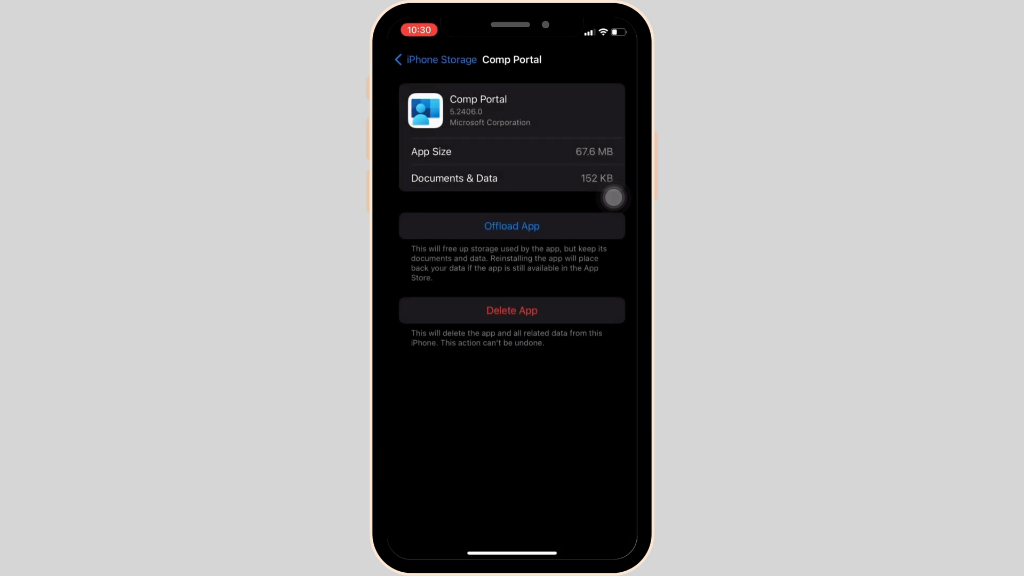
left_click(512, 310)
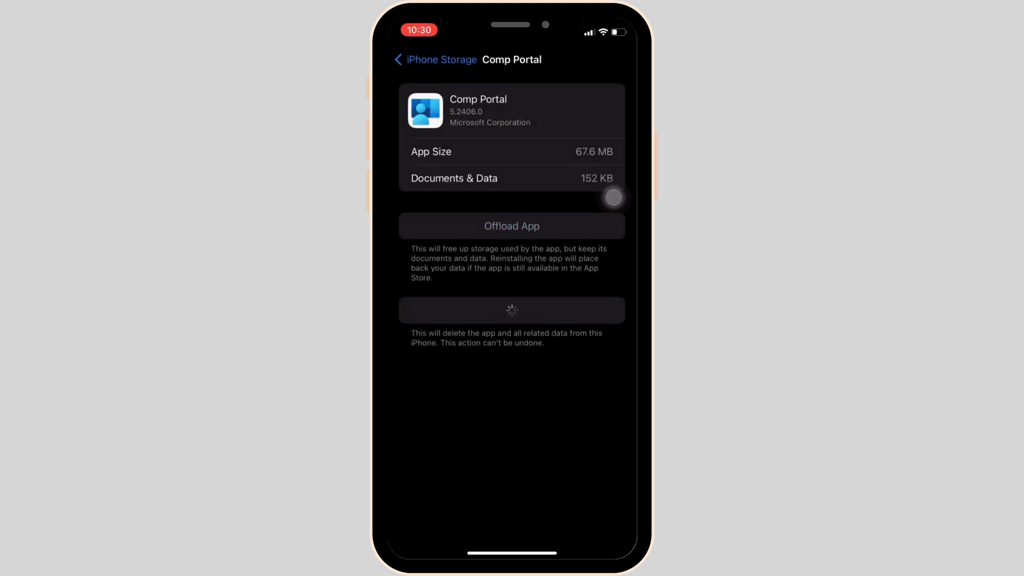